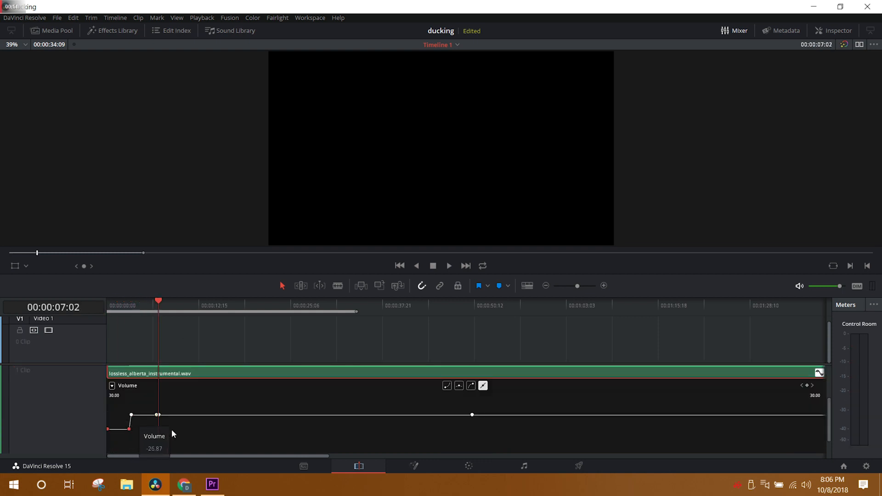
- Nudge the music clip's volume keyframes to reshape the manual dip under the speech
drag(158, 415, 158, 420)
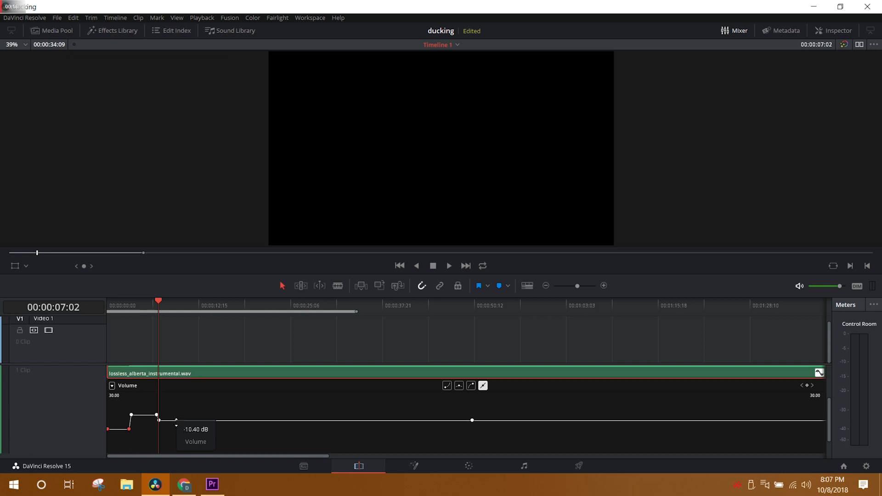
drag(159, 420, 159, 429)
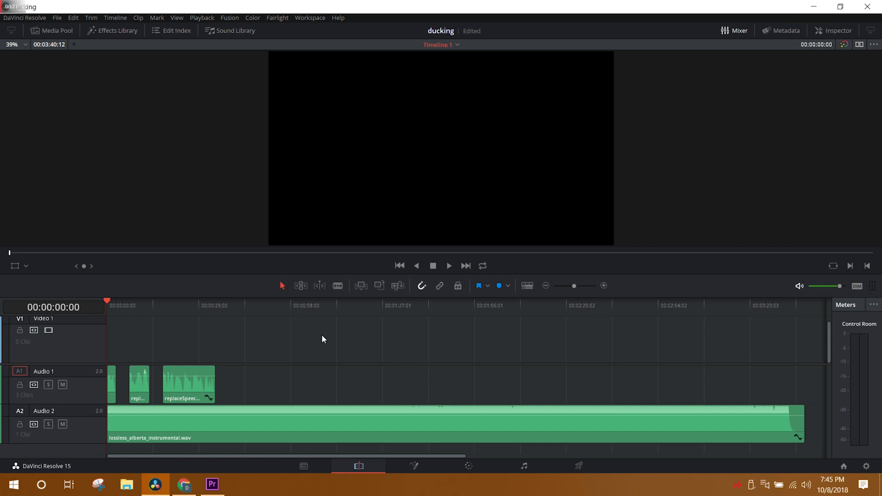
mouse_move(253, 373)
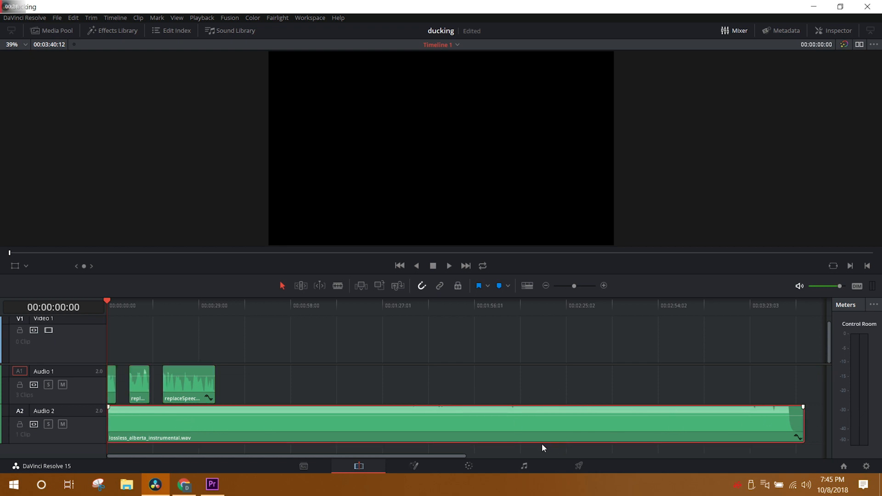
mouse_move(523, 466)
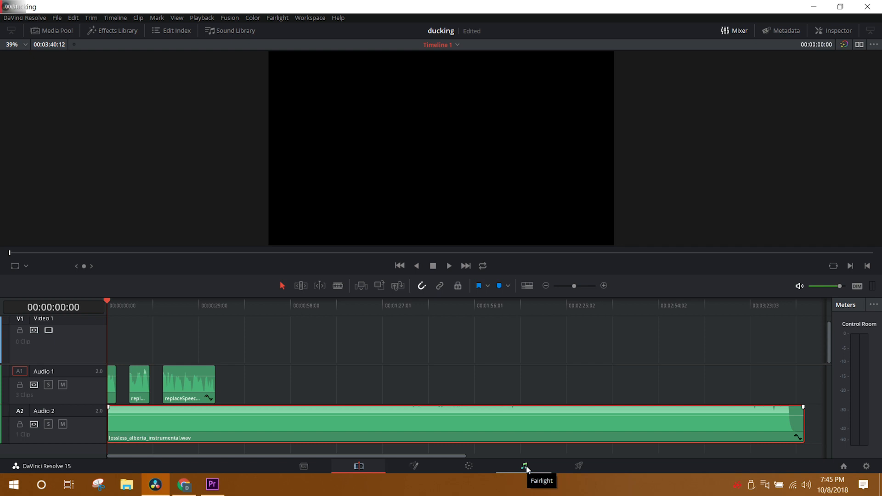
- Switch to the Fairlight page and deselect all timeline clips
click(524, 466)
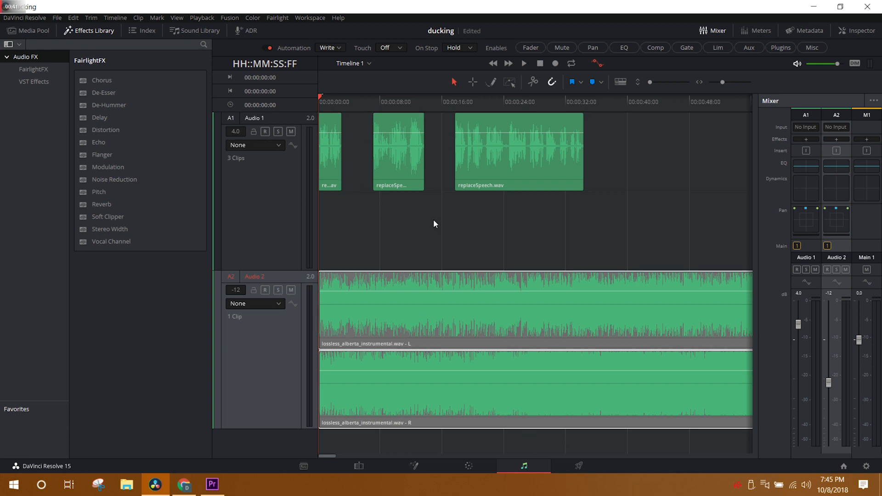
mouse_move(398, 242)
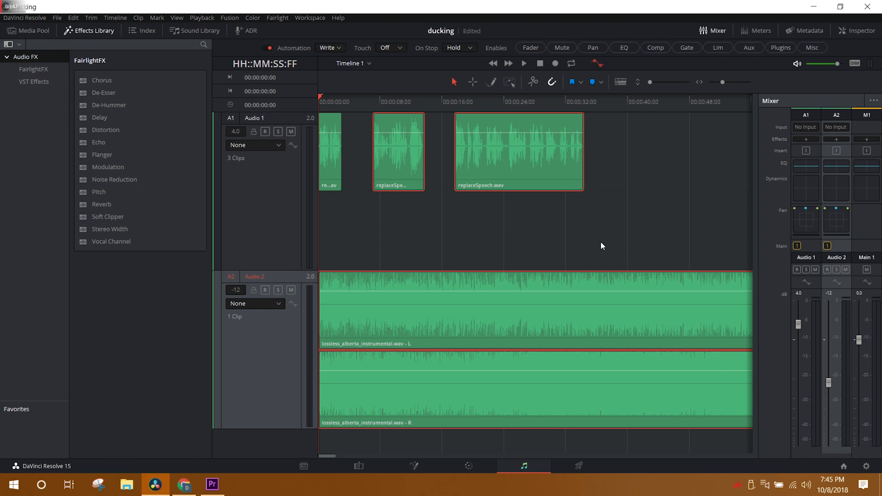
click(517, 151)
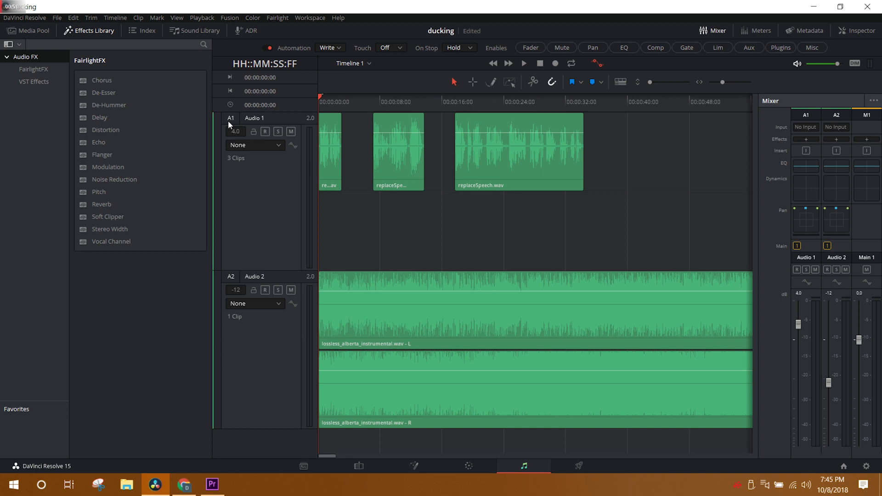
mouse_move(235, 280)
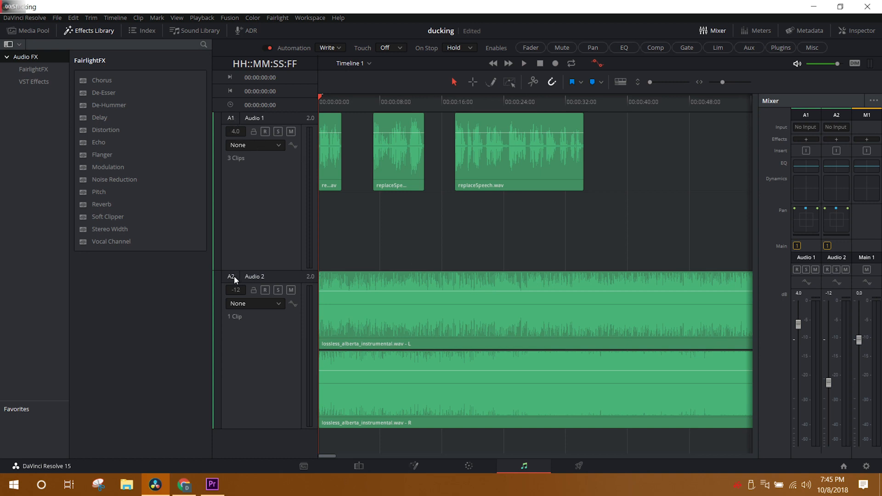
mouse_move(810, 117)
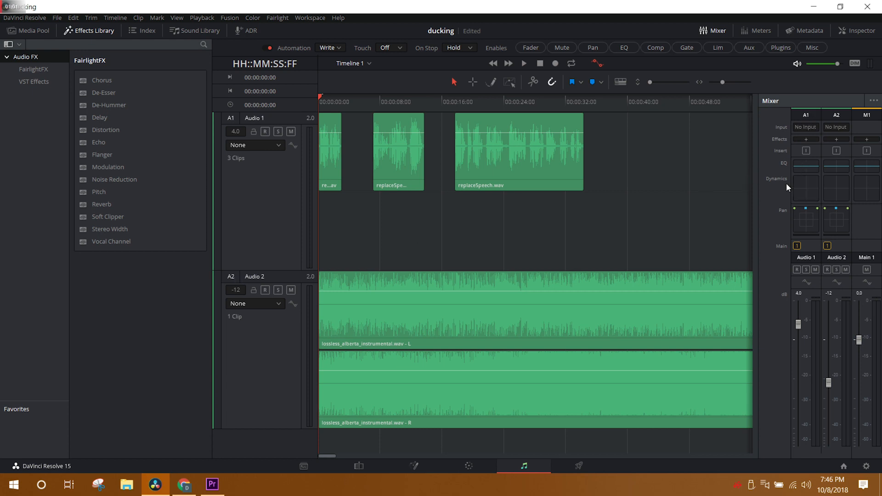
- Bring up the Dynamics settings for the dialogue track Audio 1 from the mixer
click(806, 186)
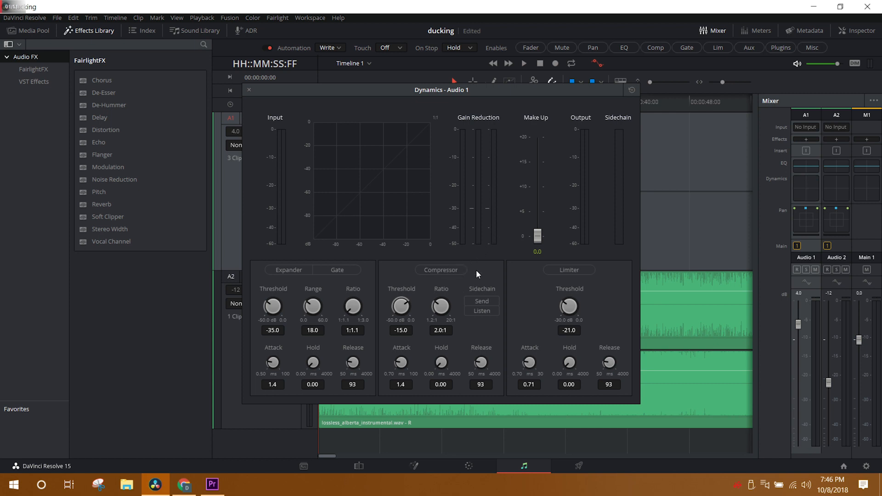
mouse_move(479, 275)
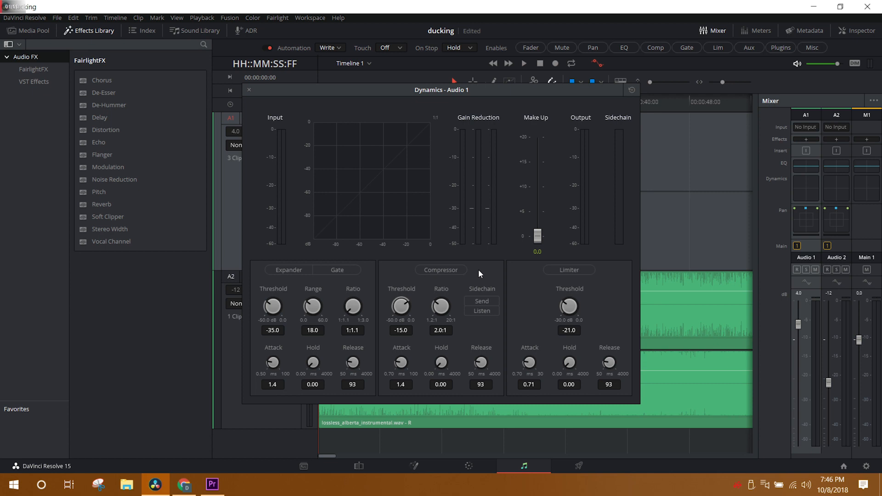
mouse_move(503, 288)
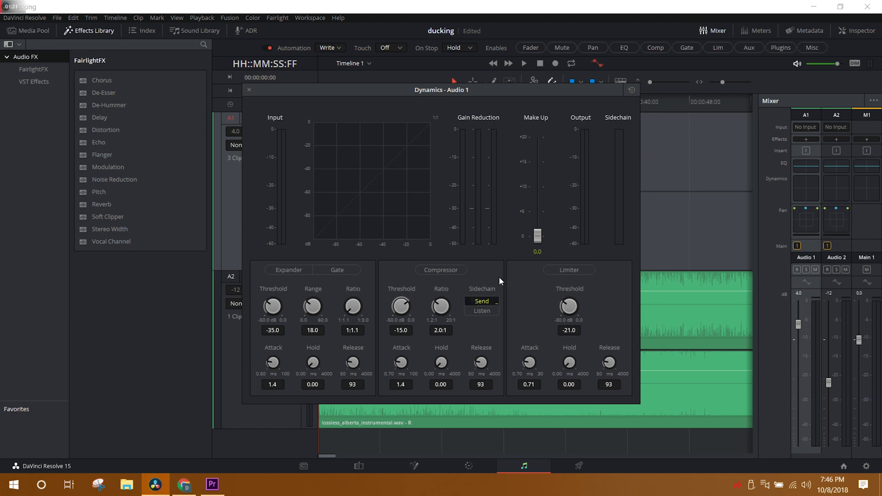
mouse_move(498, 281)
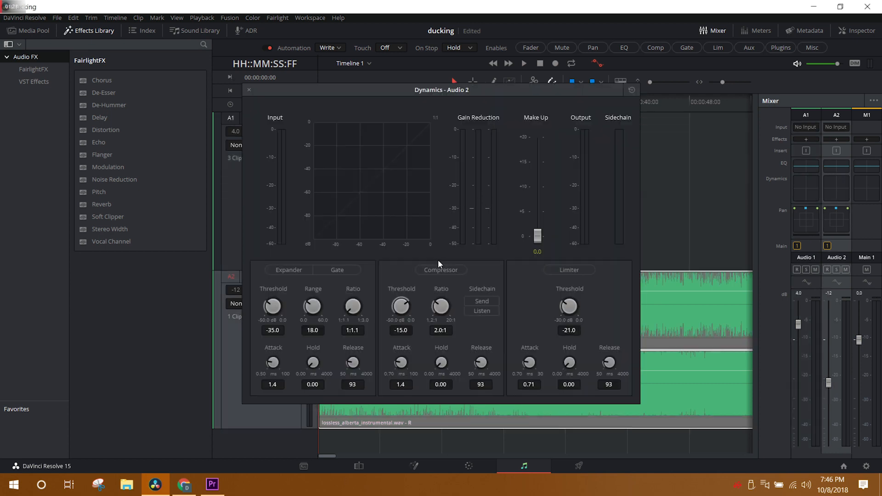
- Enable the compressor on the music track Audio 2
click(440, 269)
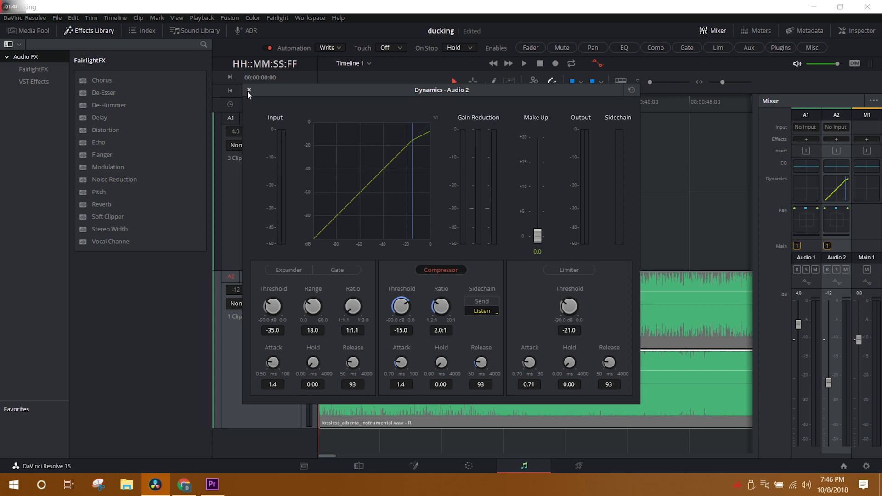
mouse_move(404, 113)
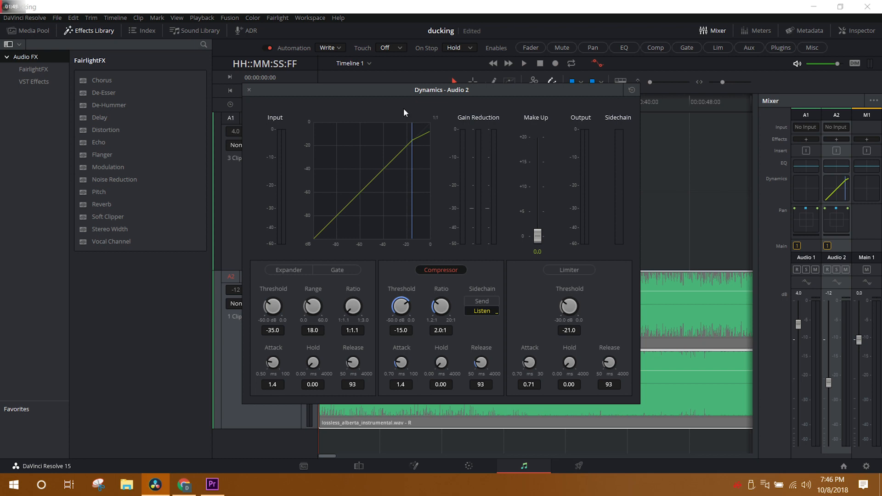
mouse_move(466, 164)
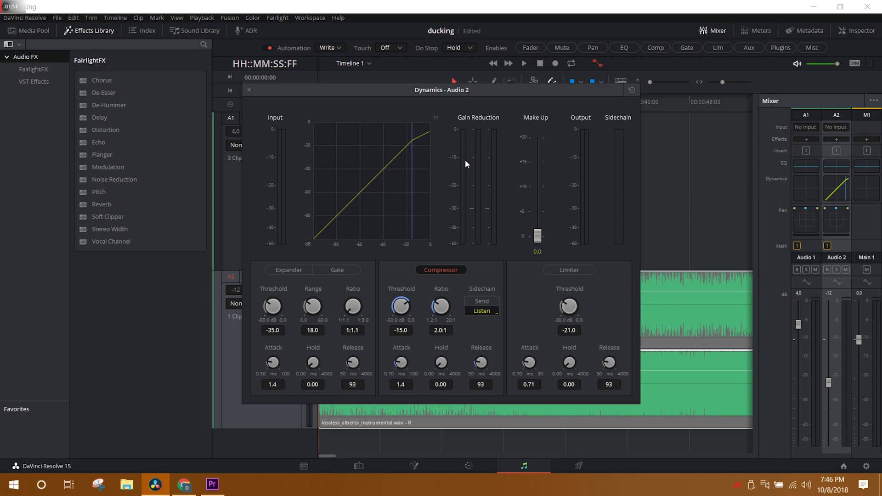
mouse_move(485, 215)
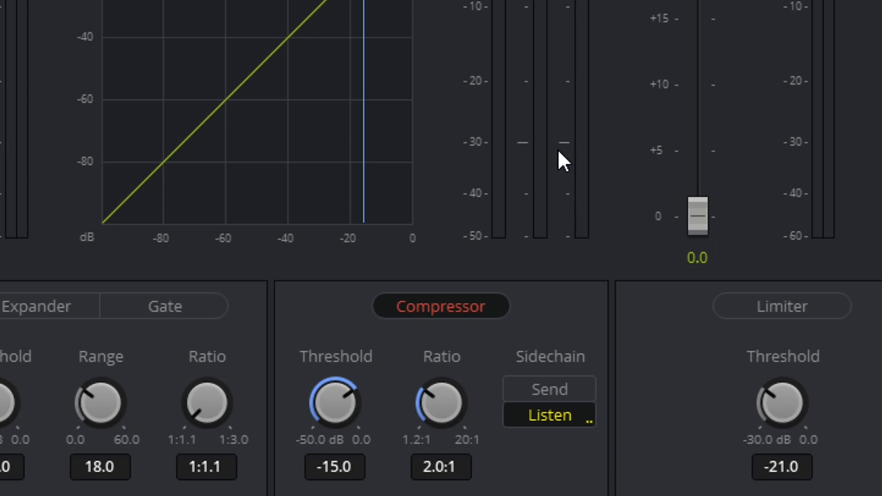
mouse_move(392, 442)
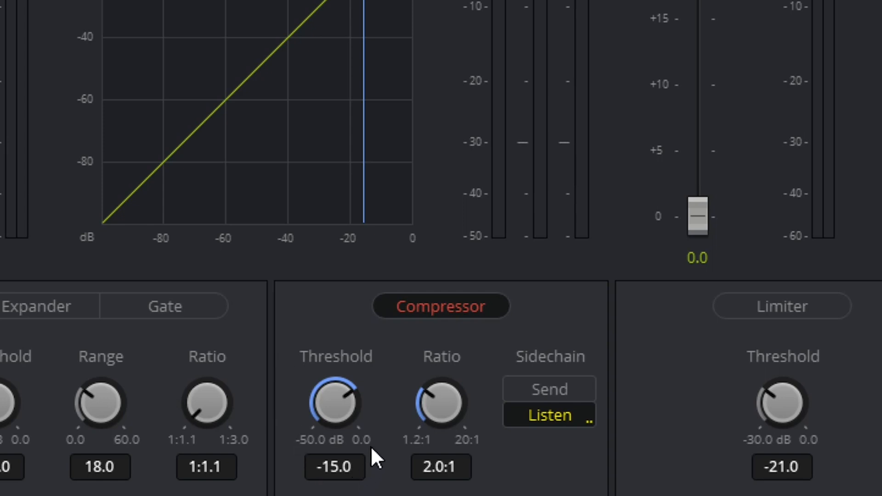
mouse_move(352, 397)
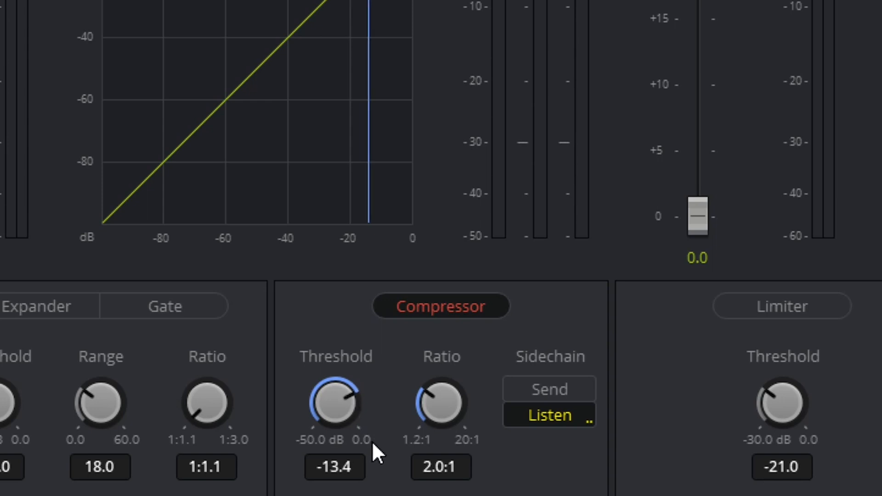
drag(333, 406, 350, 394)
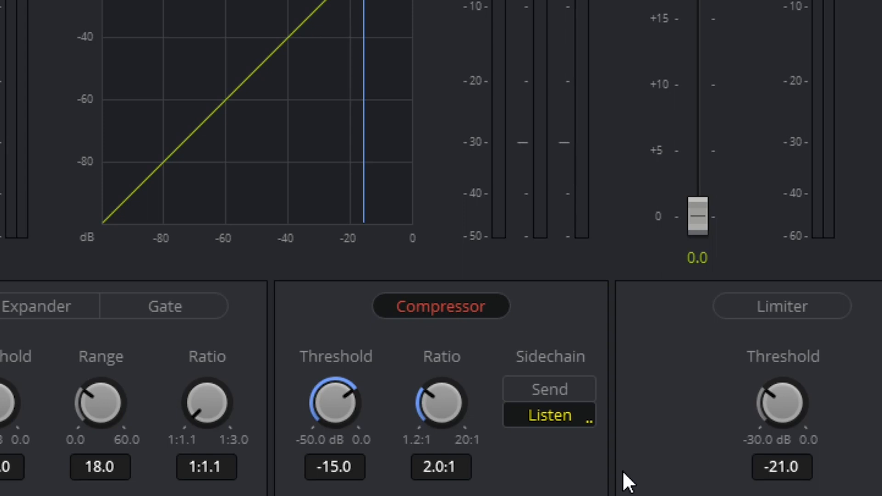
mouse_move(431, 388)
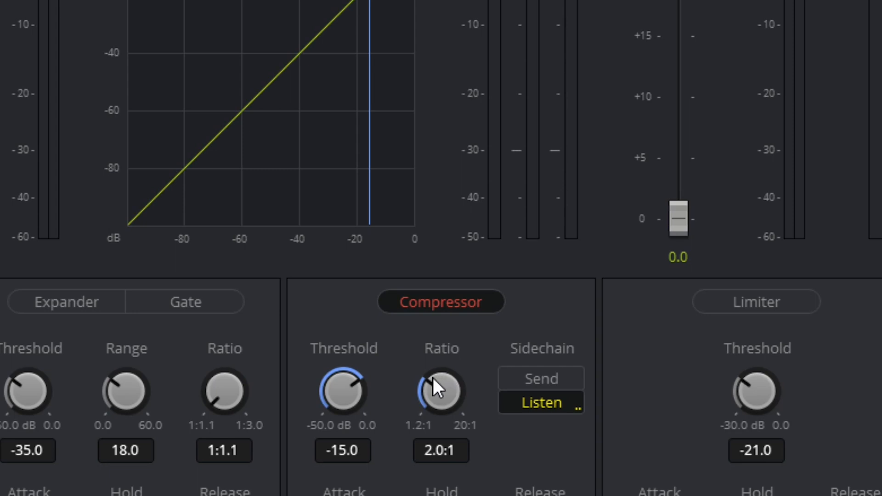
drag(442, 389, 442, 372)
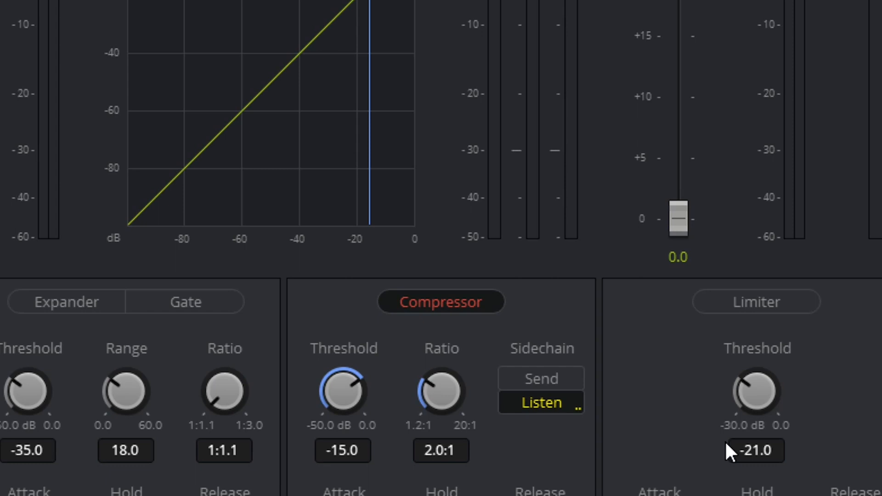
scroll(down, 3)
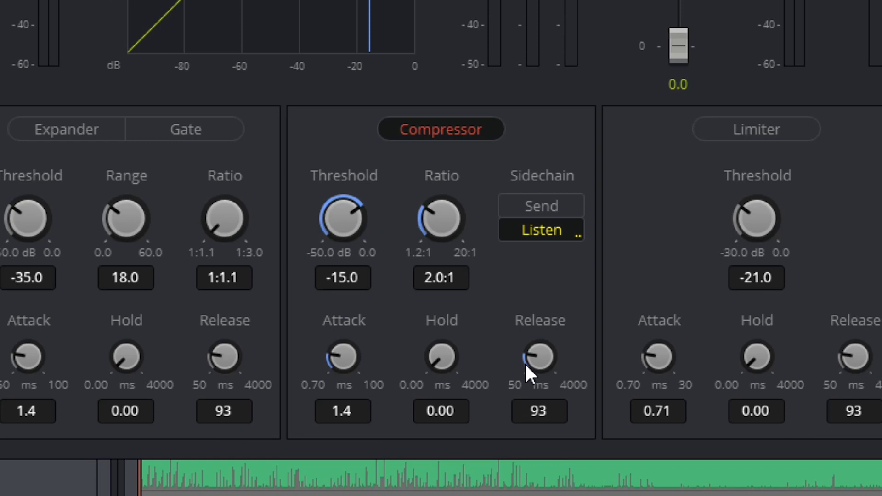
mouse_move(593, 300)
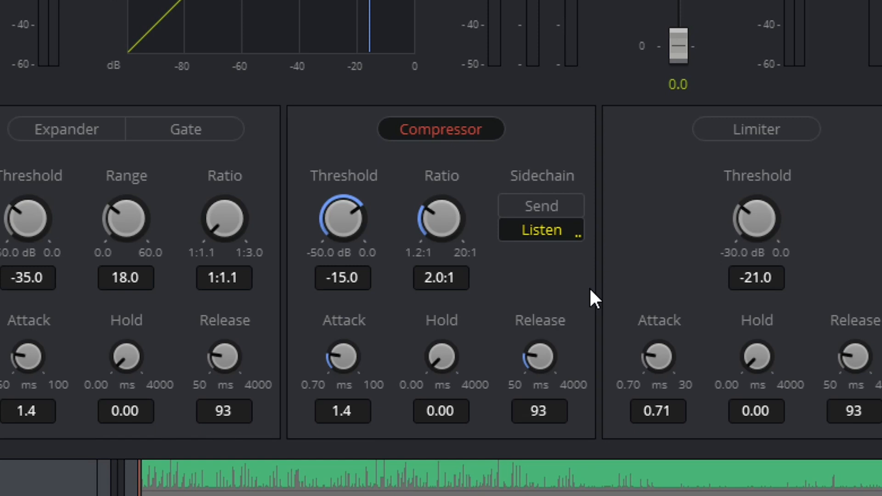
mouse_move(331, 337)
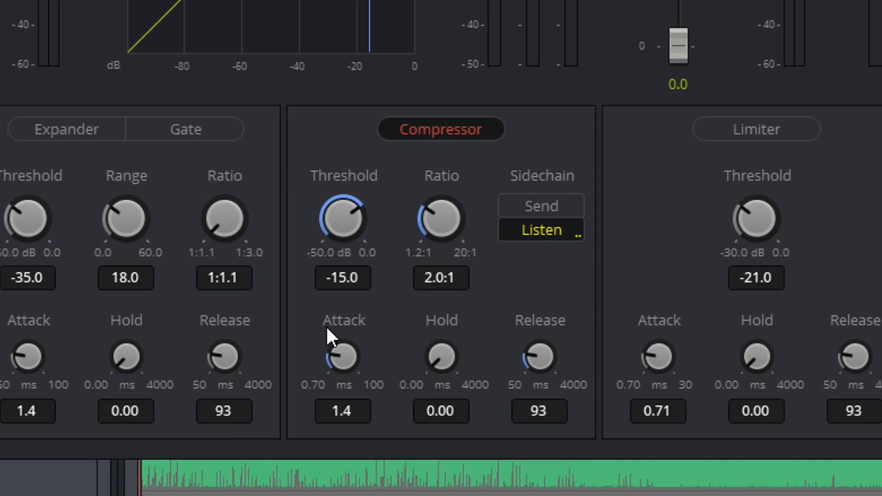
mouse_move(442, 361)
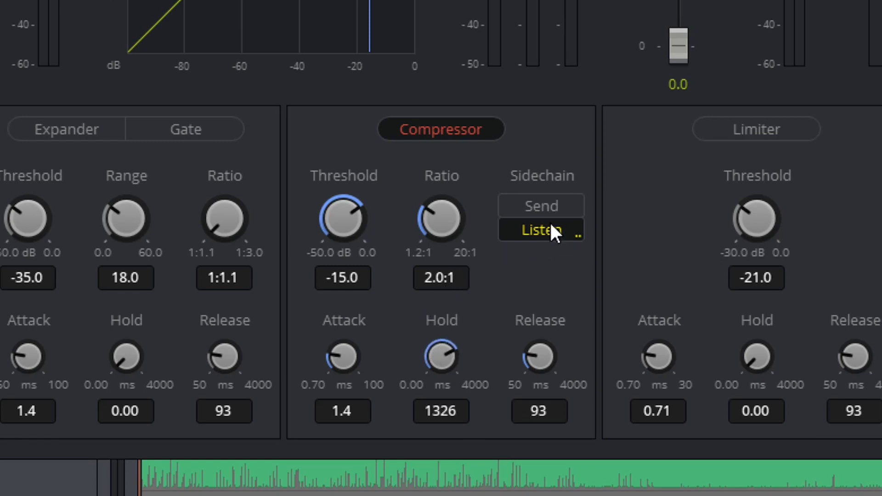
mouse_move(552, 247)
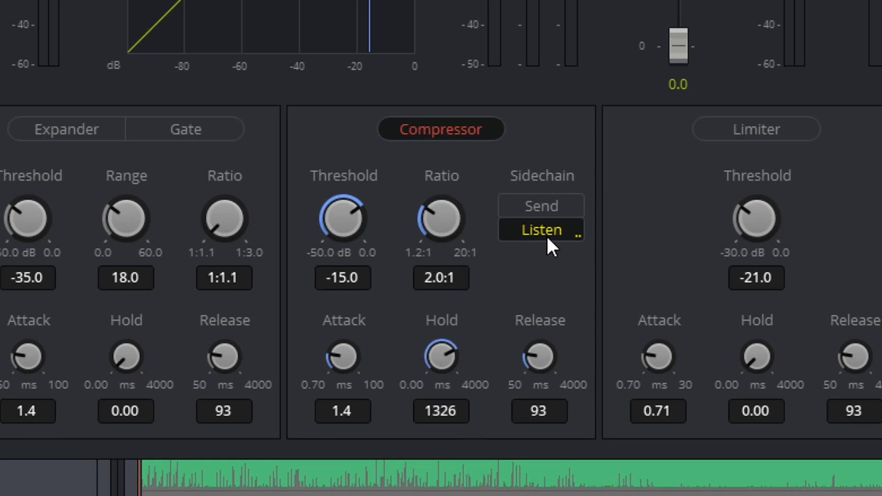
mouse_move(676, 304)
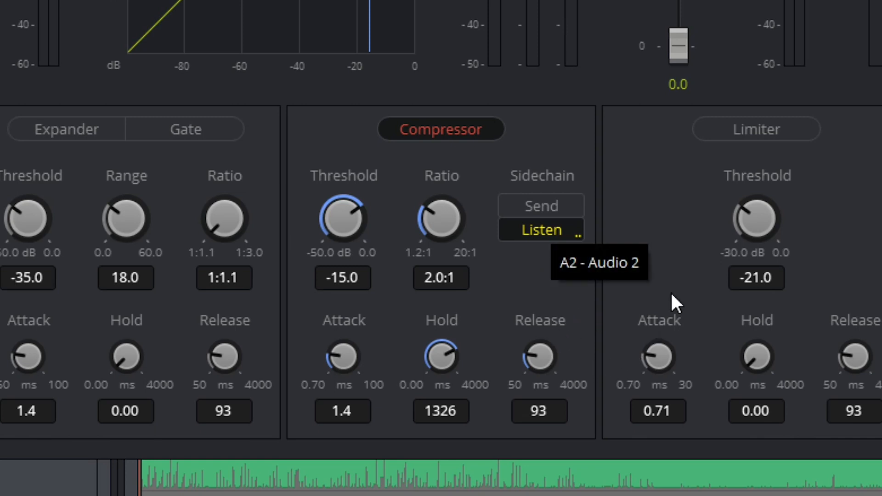
mouse_move(653, 281)
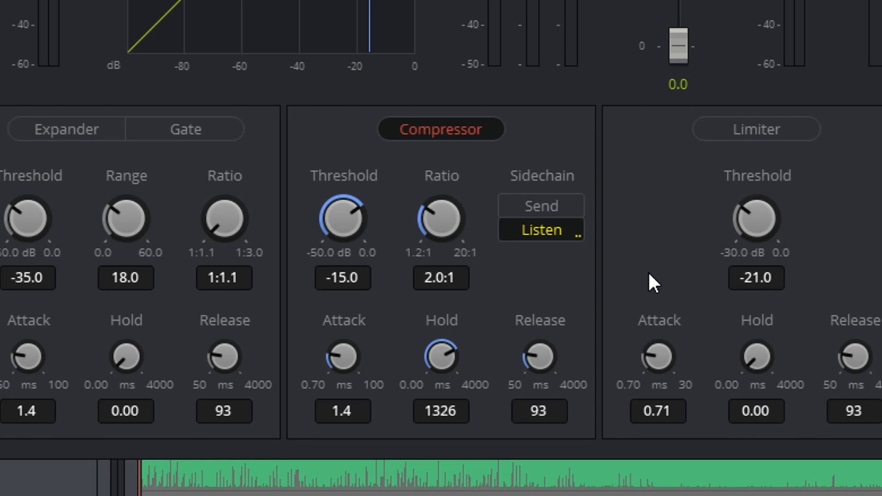
mouse_move(495, 316)
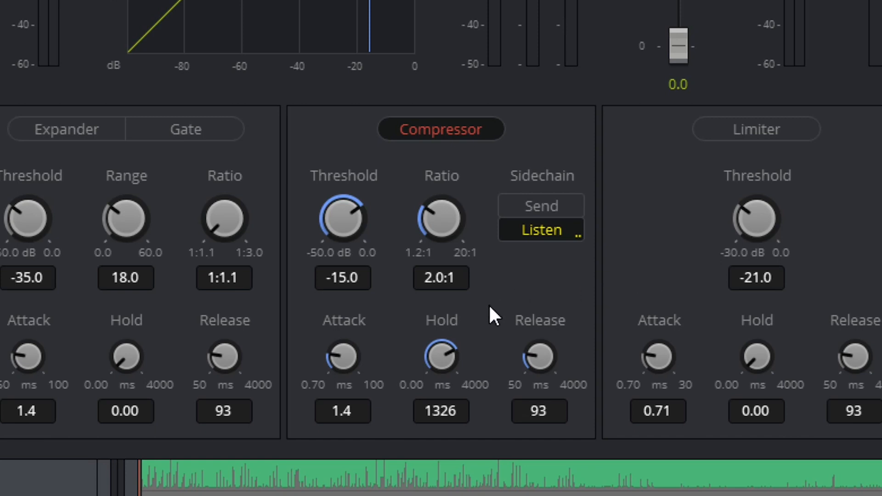
mouse_move(485, 320)
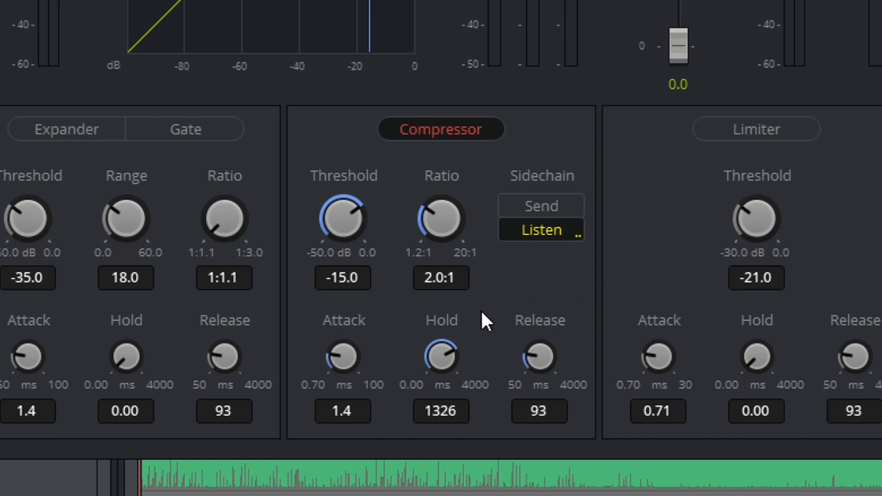
mouse_move(459, 363)
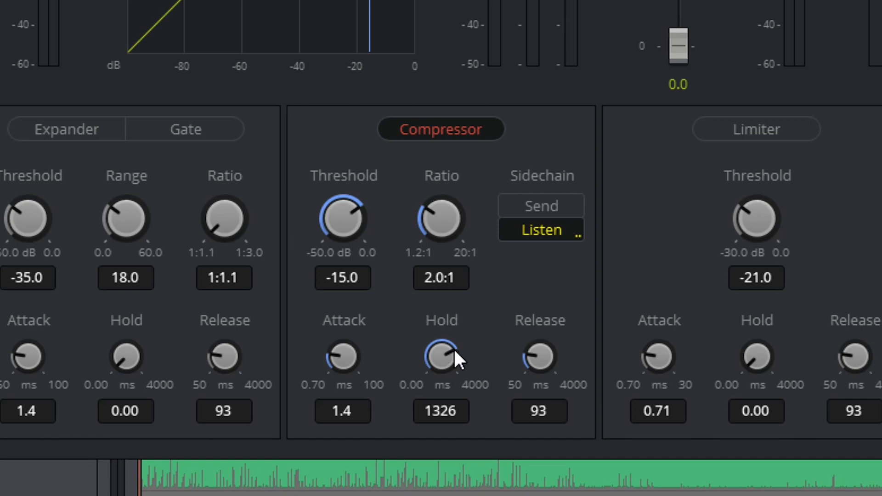
- Adjust the Audio 2 compressor hold, first to 1000 ms, then up to 2085 ms
drag(442, 358, 459, 332)
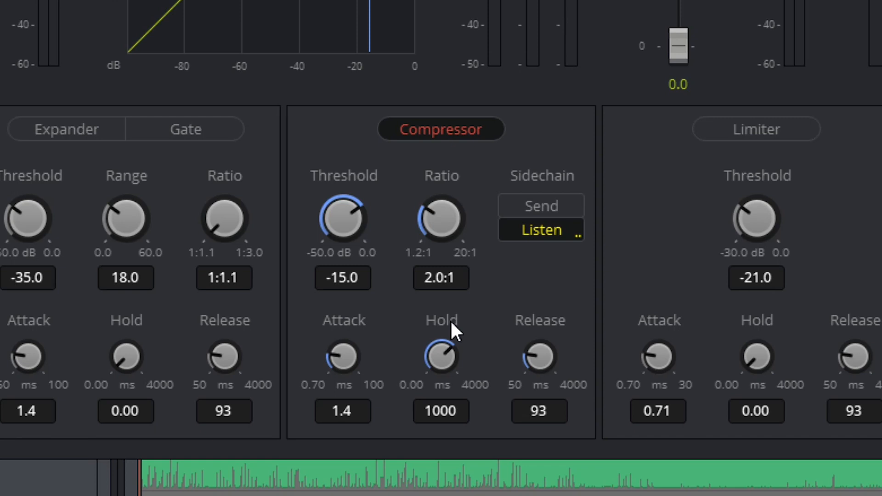
drag(442, 358, 475, 343)
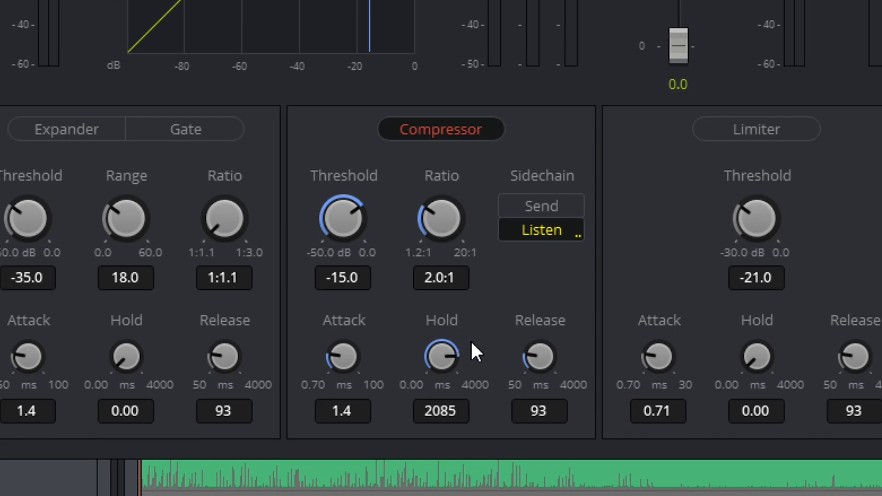
mouse_move(505, 429)
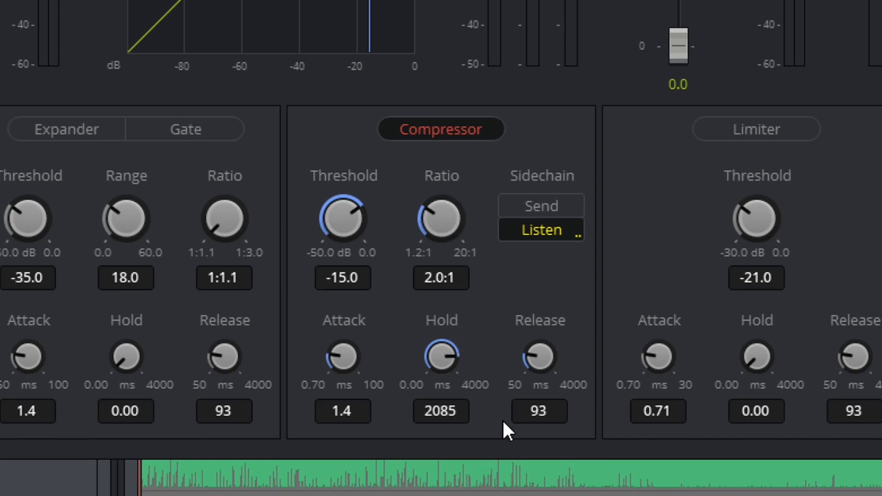
mouse_move(851, 429)
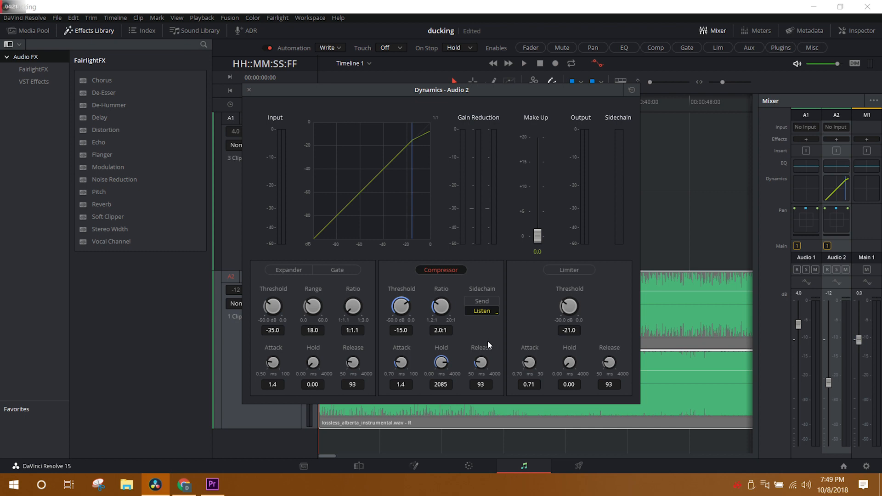
mouse_move(479, 365)
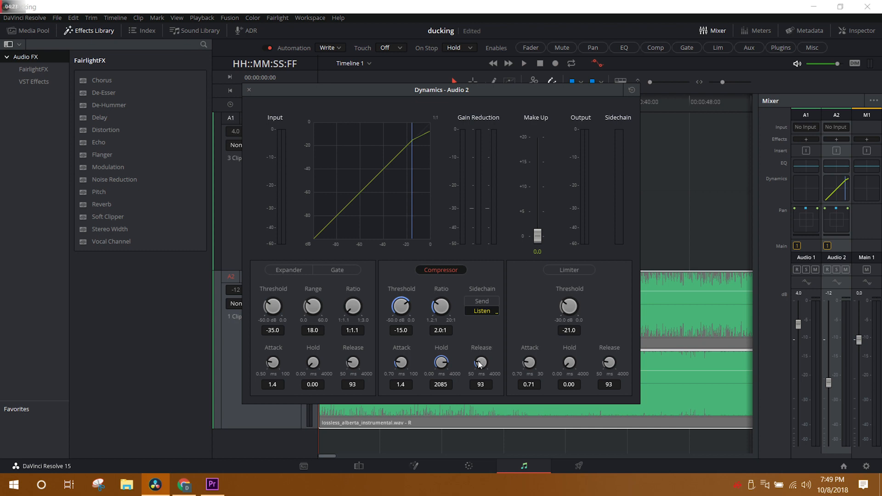
mouse_move(495, 344)
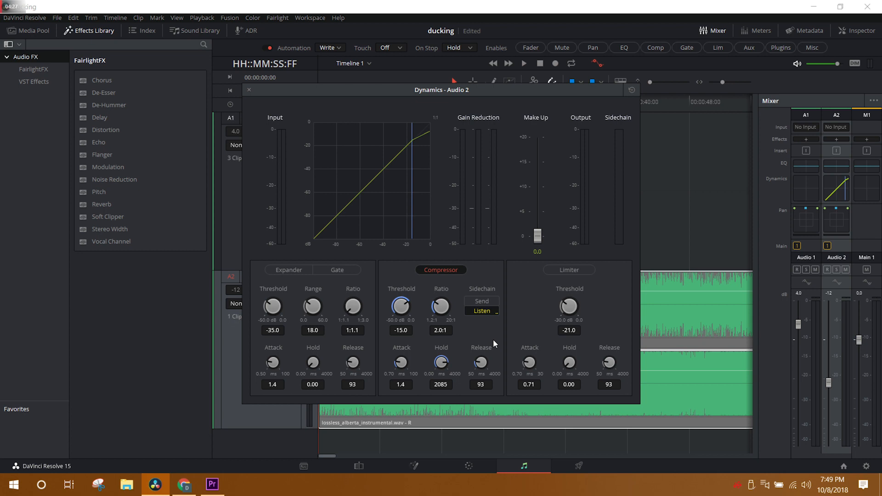
mouse_move(482, 356)
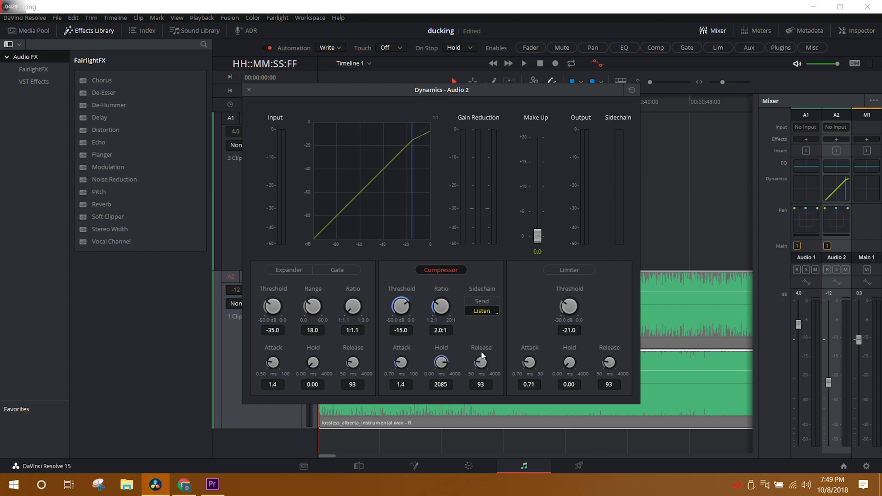
drag(481, 362, 481, 374)
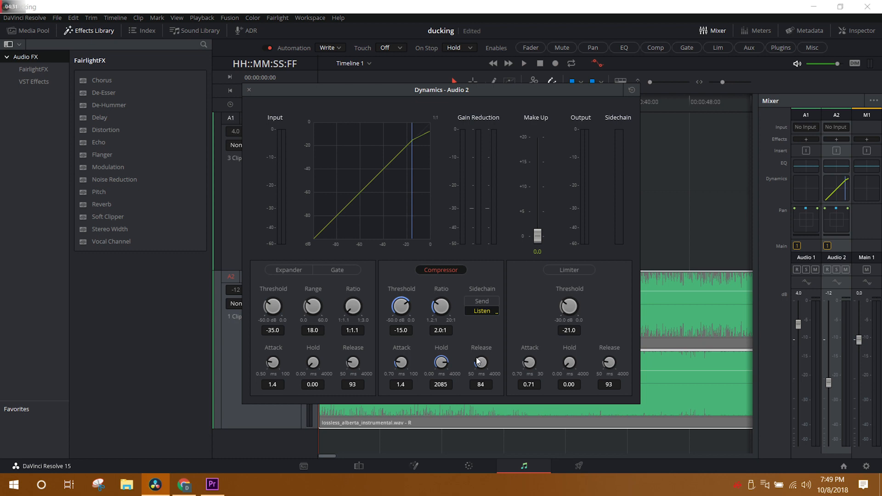
drag(481, 362, 481, 357)
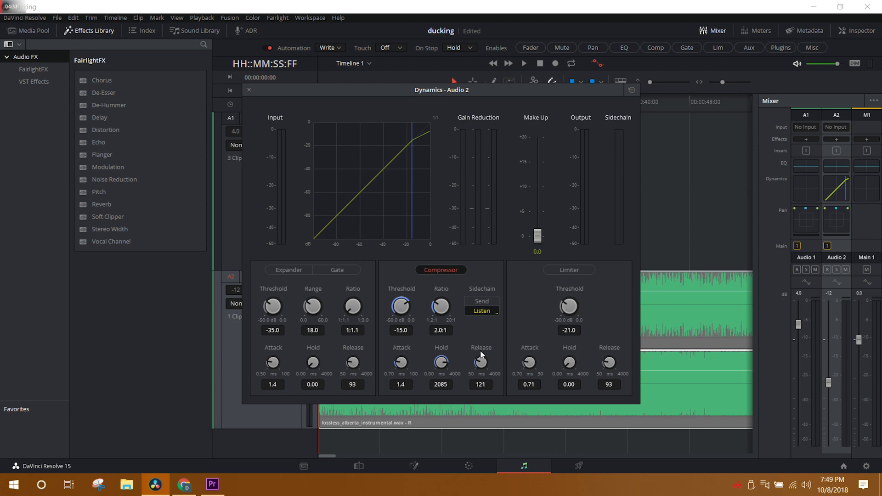
drag(481, 362, 481, 365)
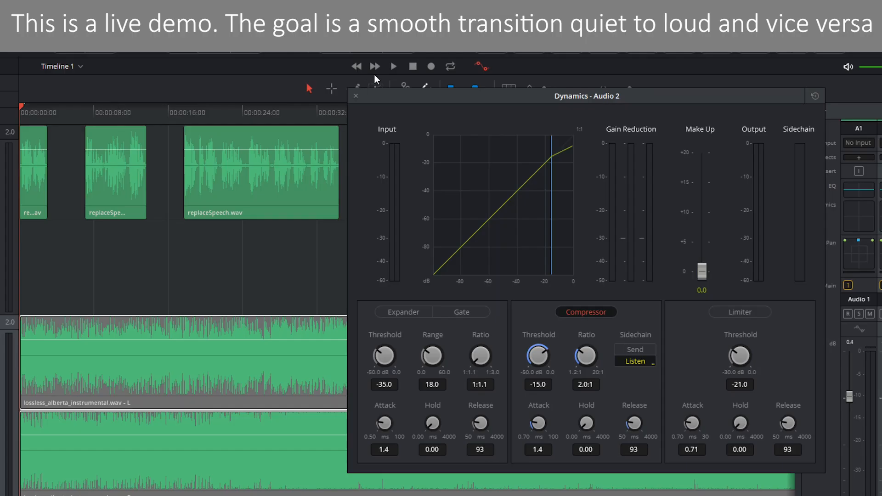
- Audition playback and lower the compressor threshold to -32.9 dB
click(394, 66)
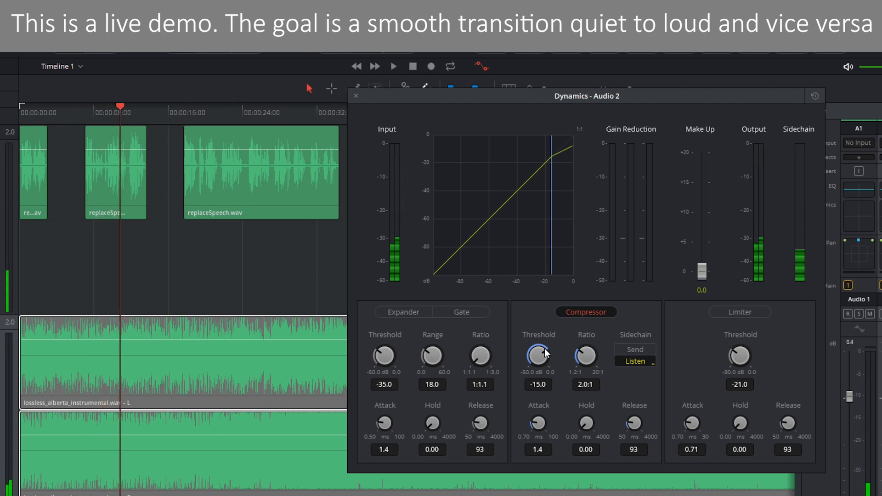
drag(537, 356, 540, 360)
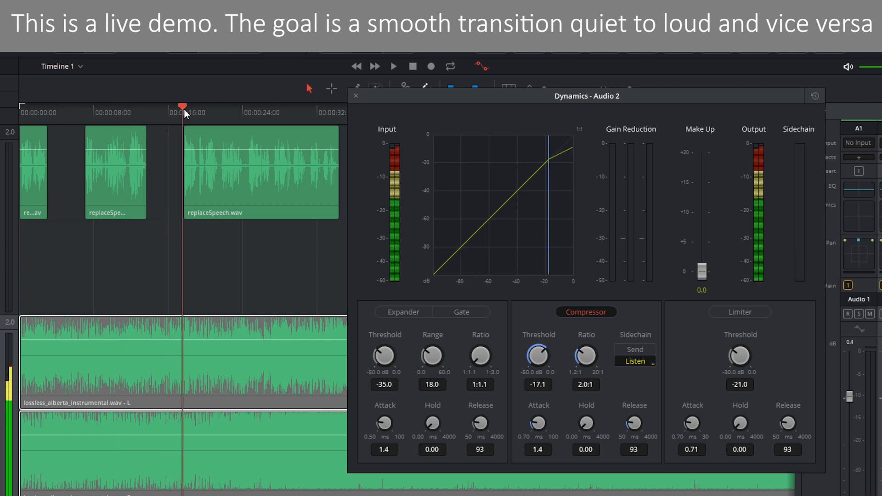
click(393, 66)
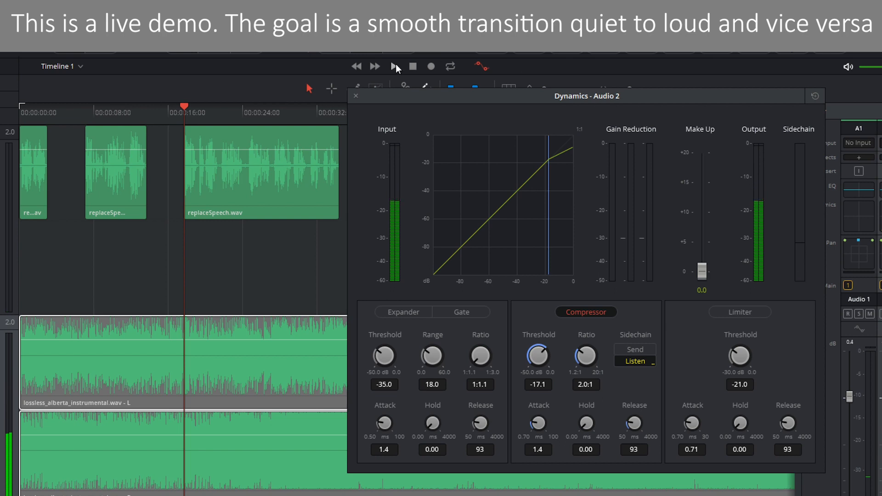
click(395, 66)
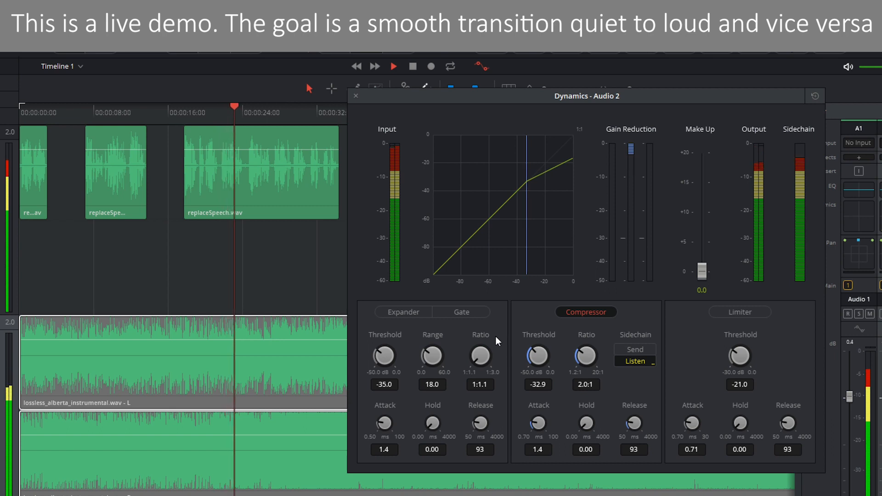
- Raise the compressor ratio to 2.6:1 and replay from about 9 seconds to check the ducking
drag(585, 357, 591, 349)
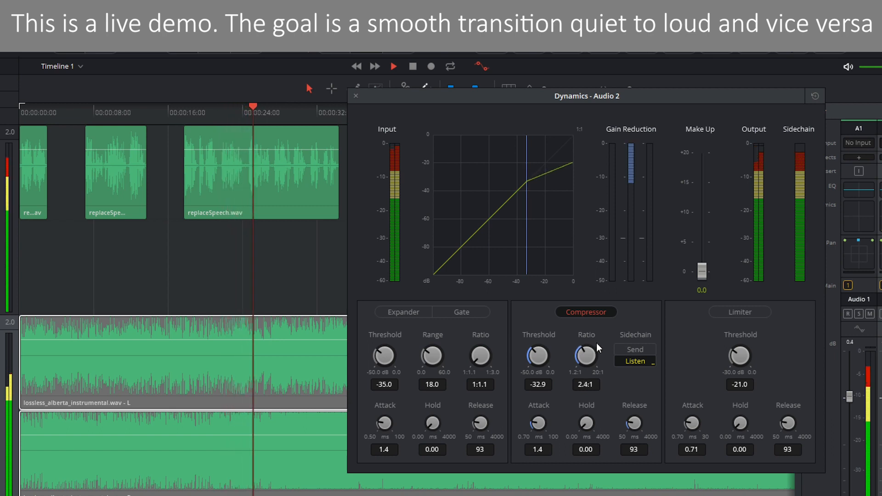
drag(585, 355, 588, 349)
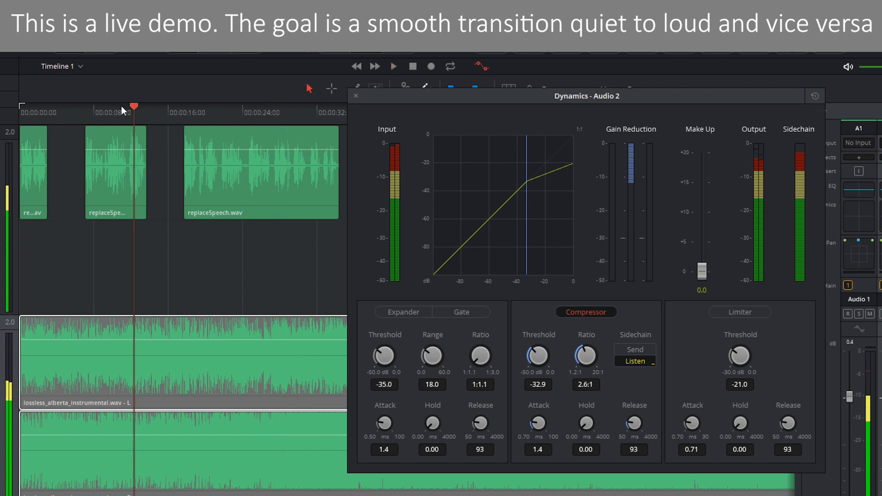
click(393, 66)
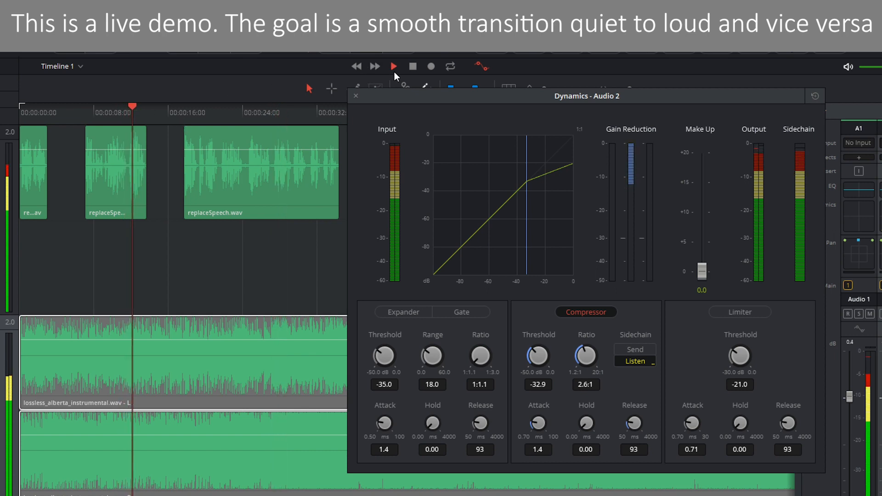
click(394, 66)
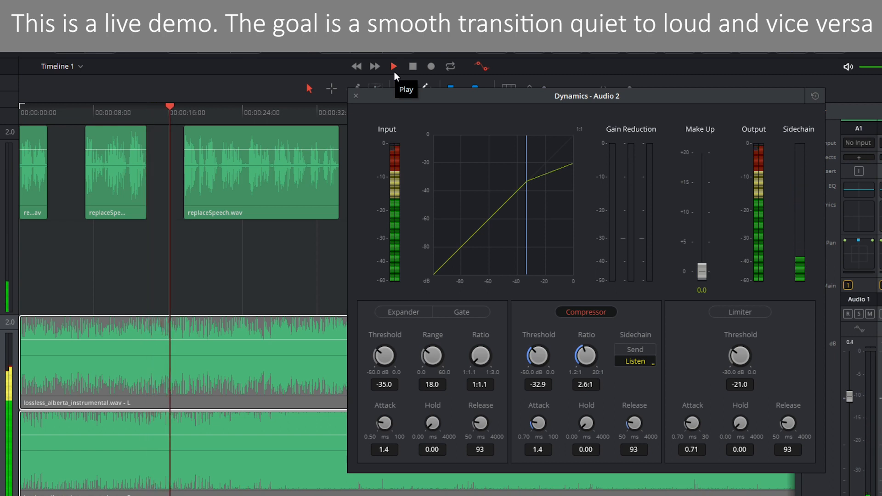
click(394, 66)
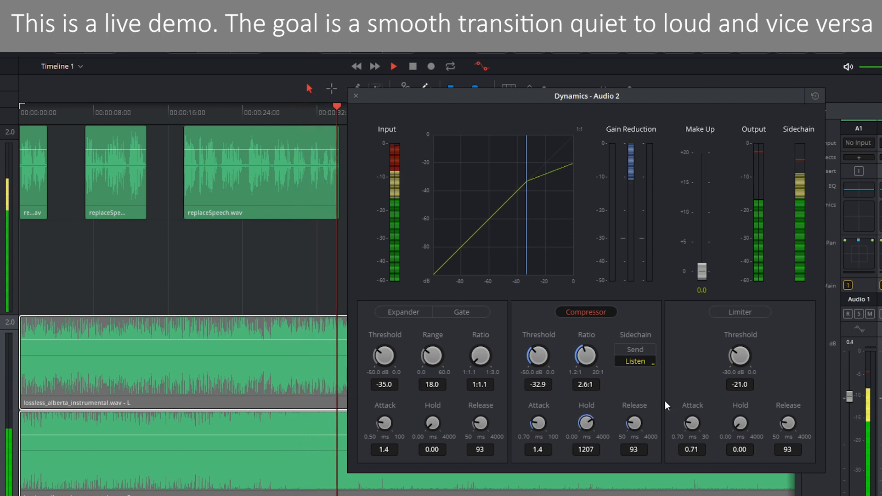
- Replay from about 8 seconds while setting the compressor release to 188 ms, then stop
click(122, 112)
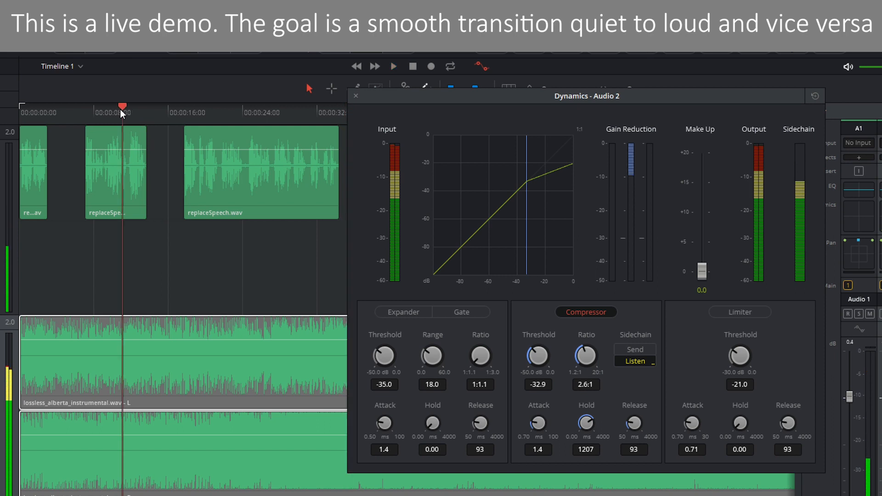
click(394, 66)
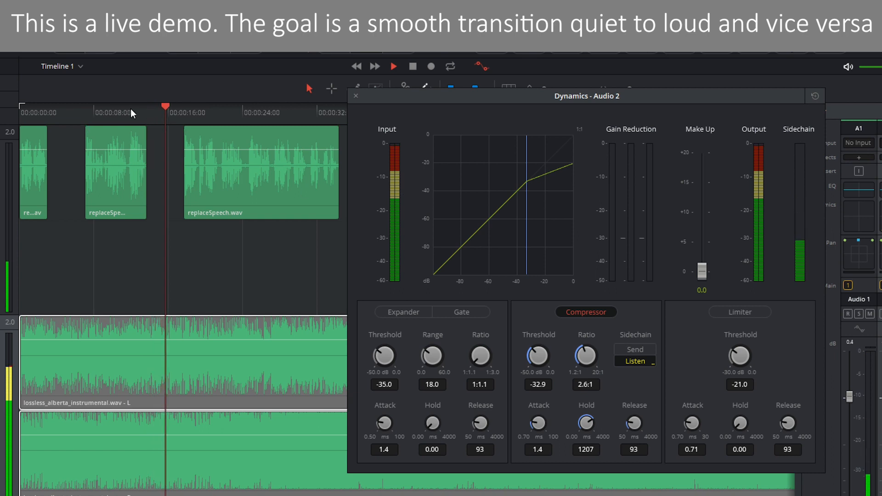
click(412, 66)
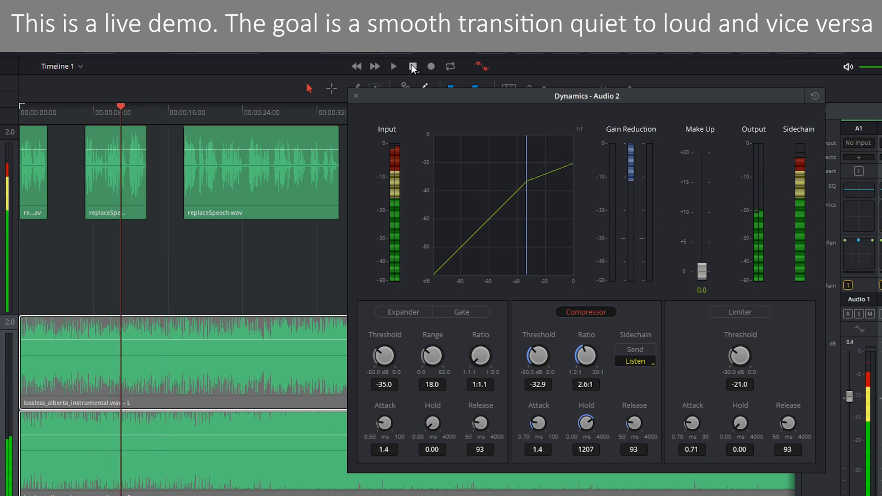
click(411, 66)
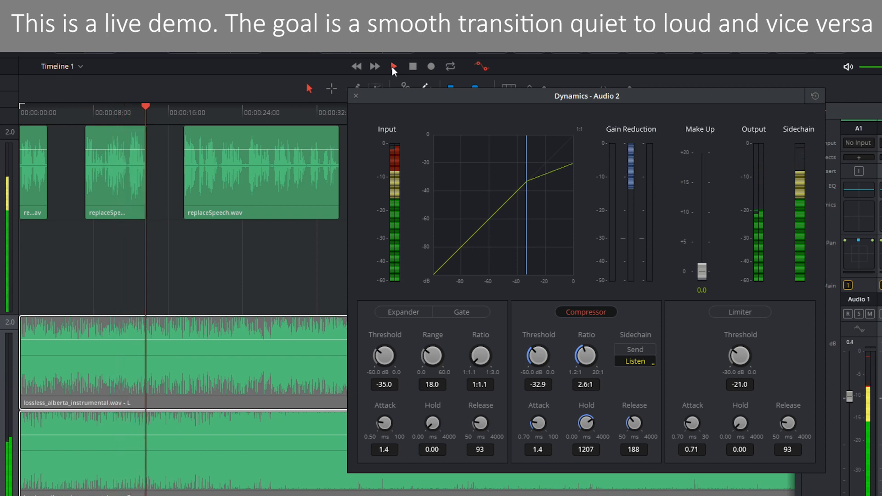
- Replay the mix from the start while lengthening the compressor release to 737 ms
click(393, 66)
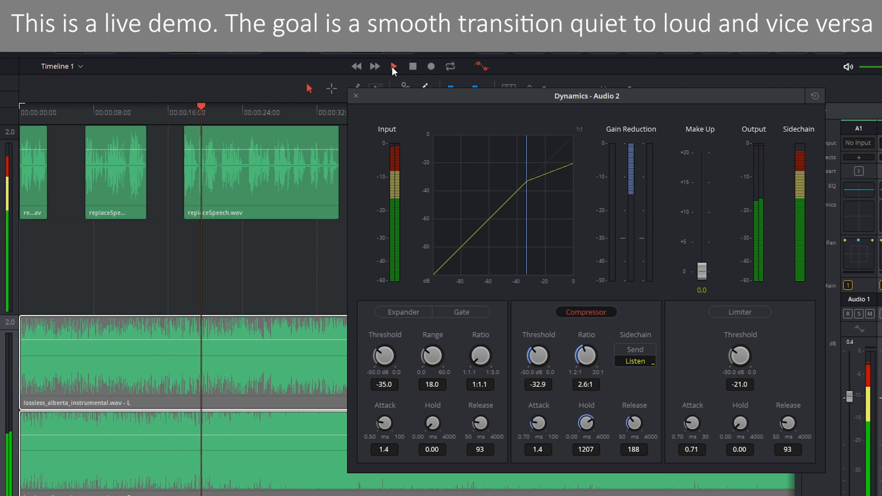
click(395, 66)
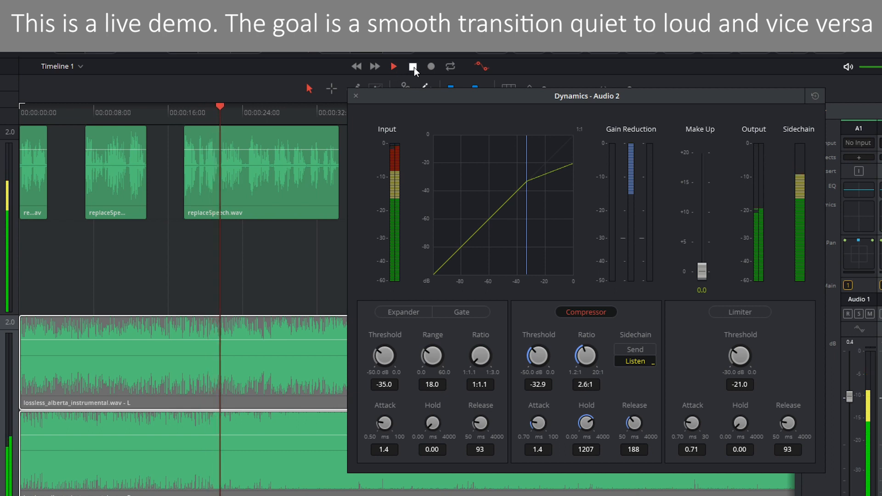
click(413, 66)
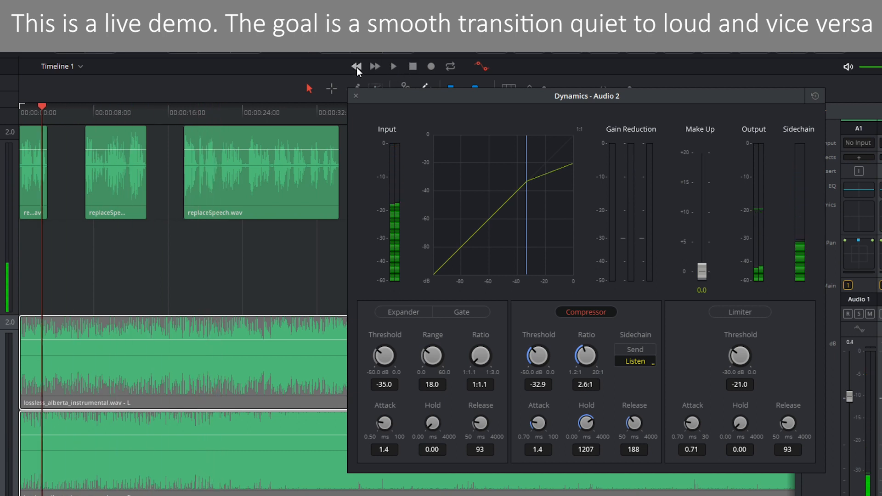
click(356, 66)
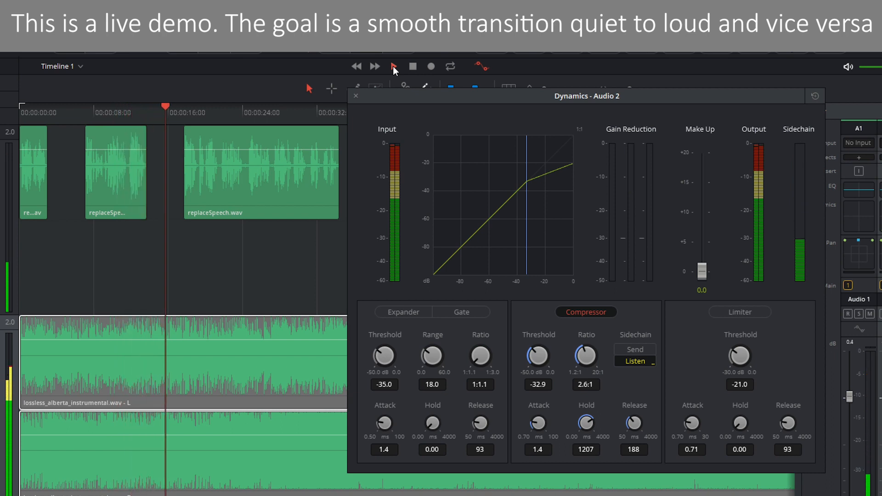
click(393, 67)
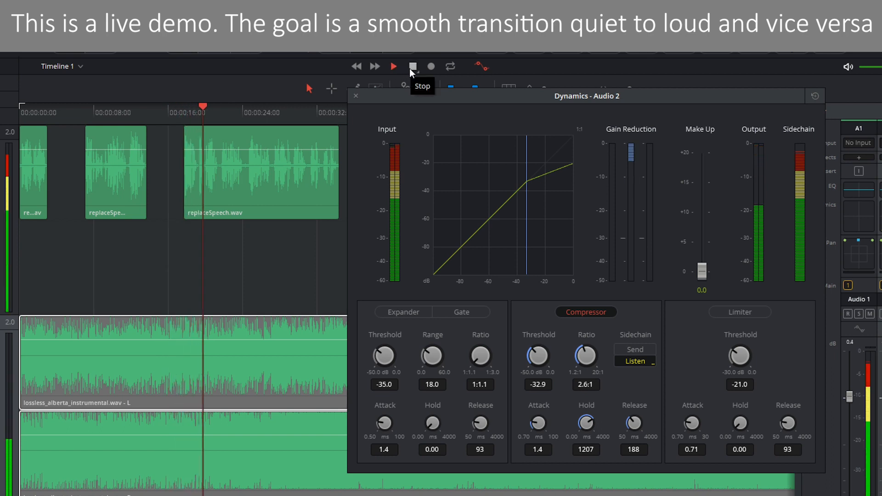
click(412, 66)
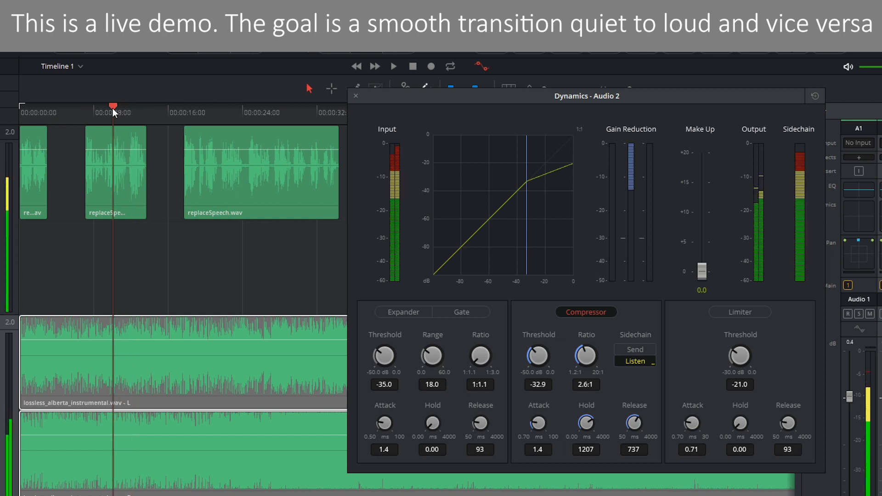
click(394, 66)
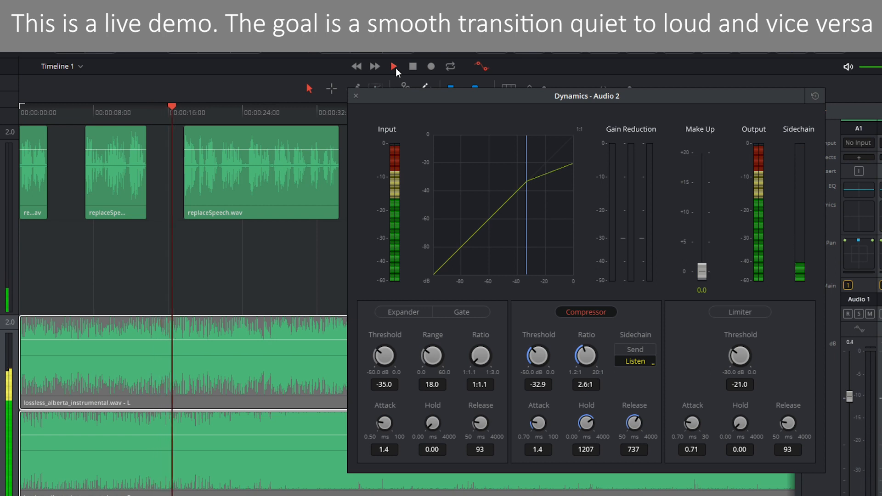
click(395, 66)
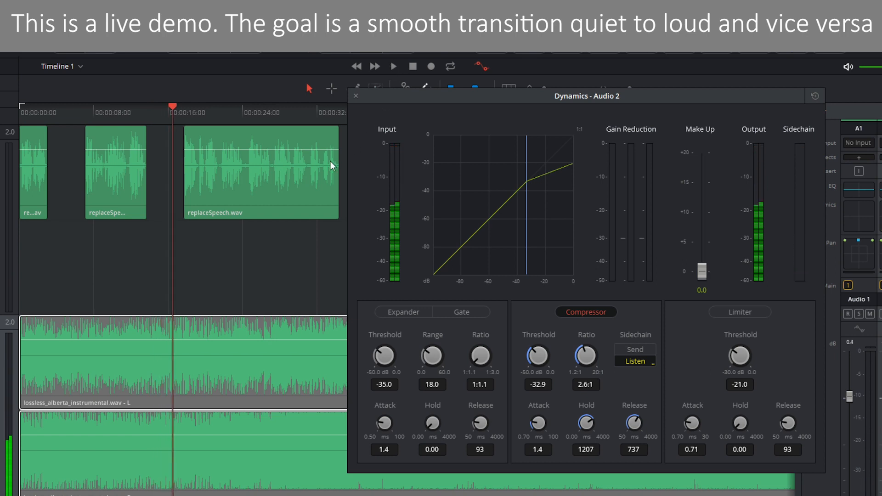